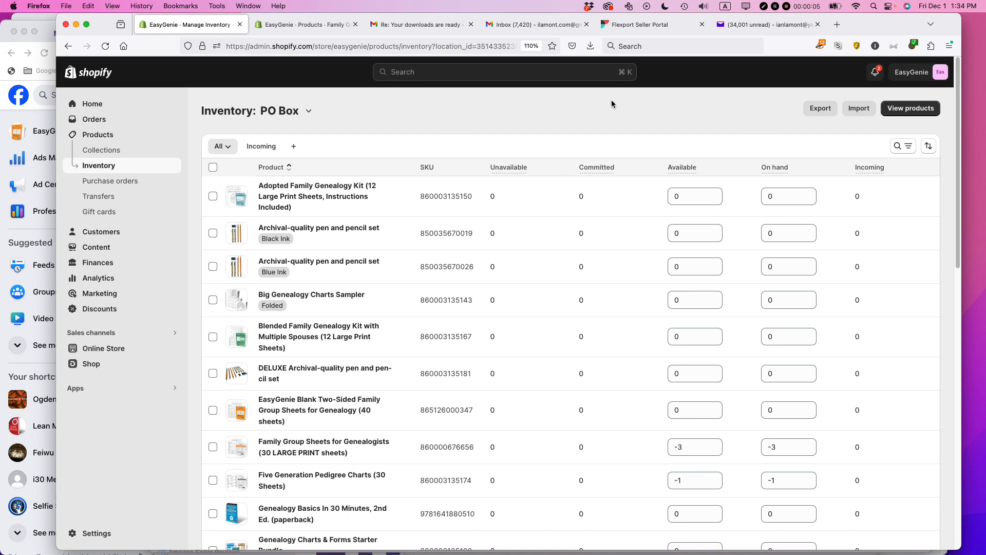
pyautogui.moveTo(458, 112)
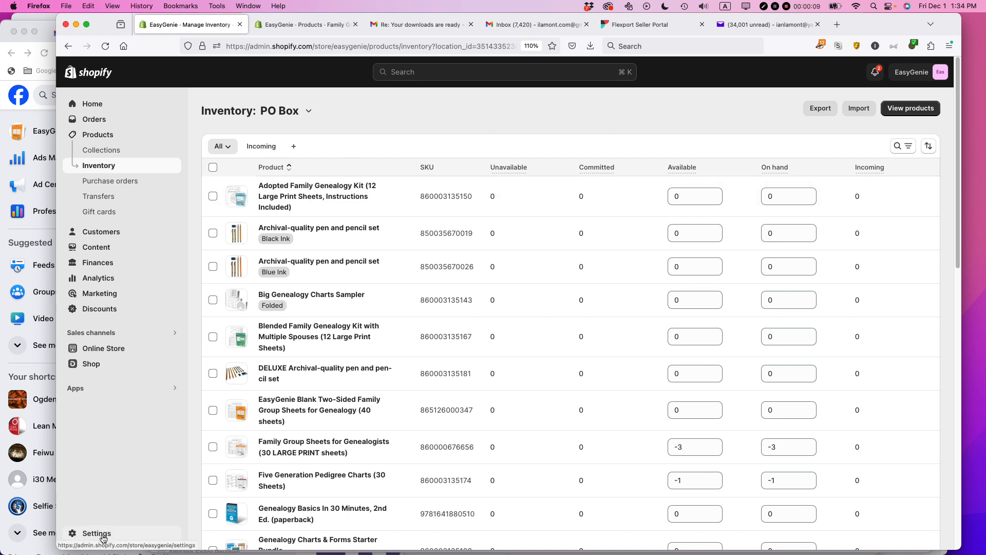
# Go to the store's Settings and into Shipping and delivery.
pyautogui.click(97, 533)
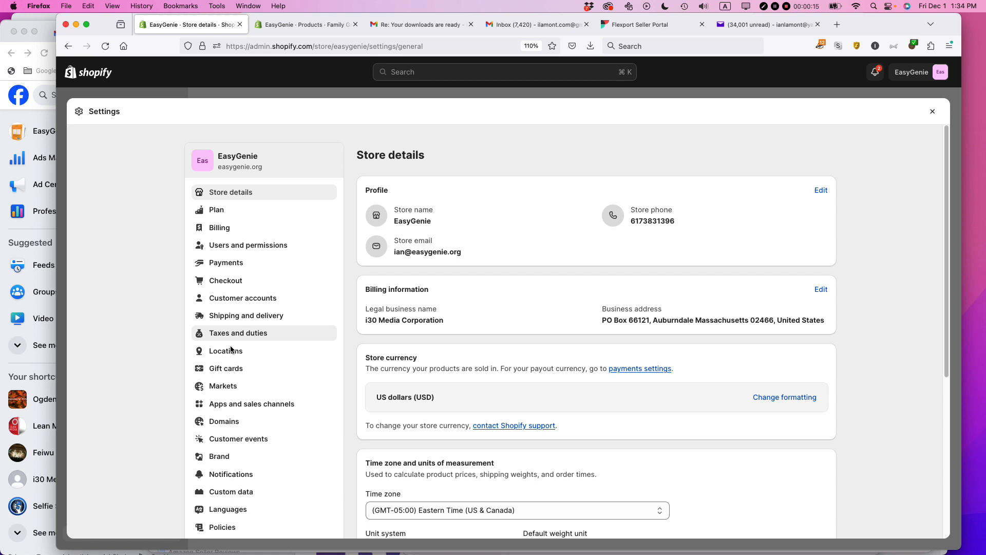
pyautogui.moveTo(246, 315)
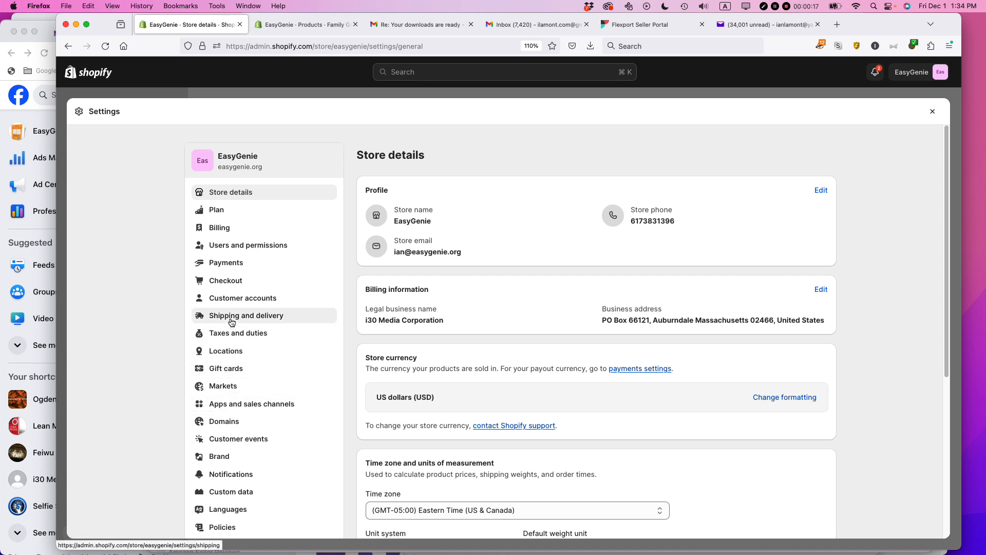
pyautogui.click(245, 316)
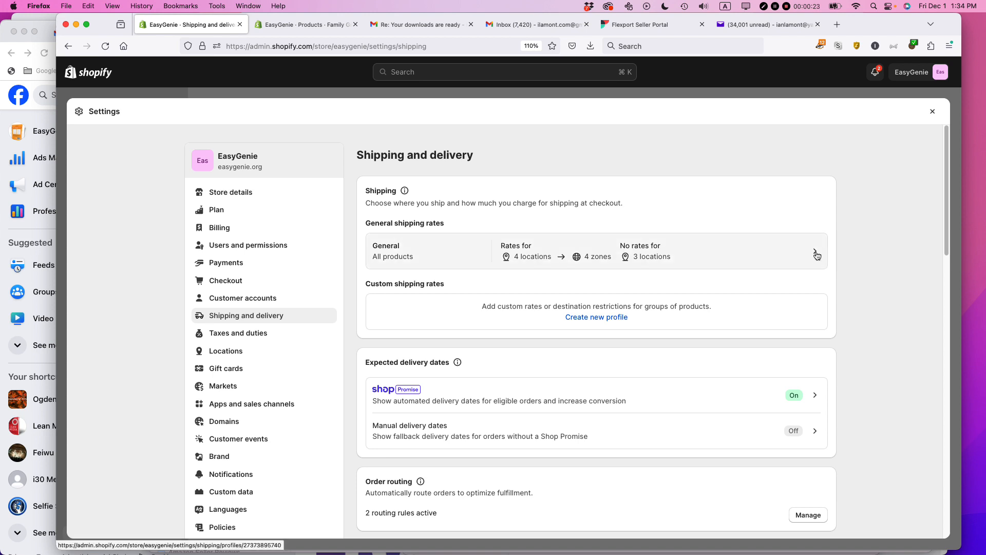
# Enter the General shipping rates profile and reach its Shipping zones section.
pyautogui.click(817, 251)
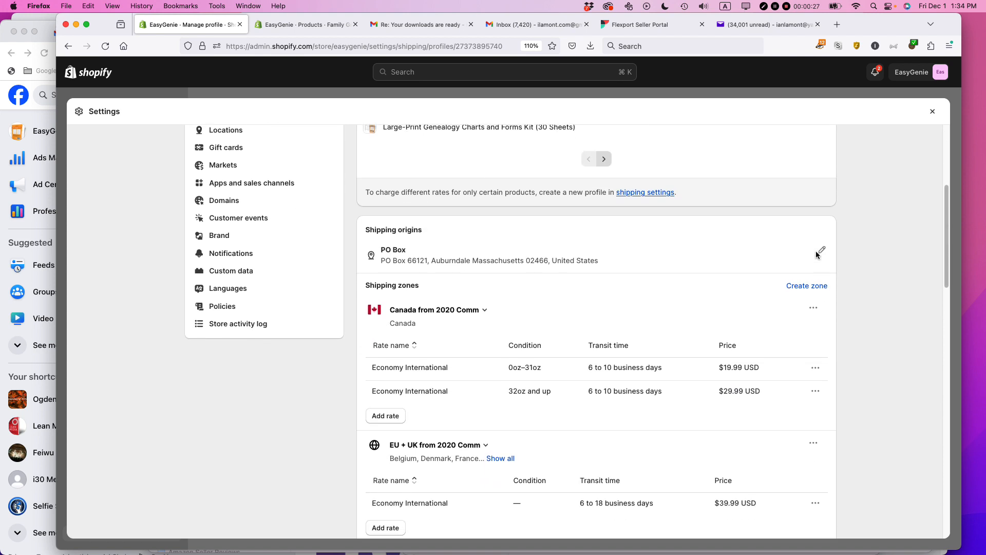
pyautogui.scroll(-3)
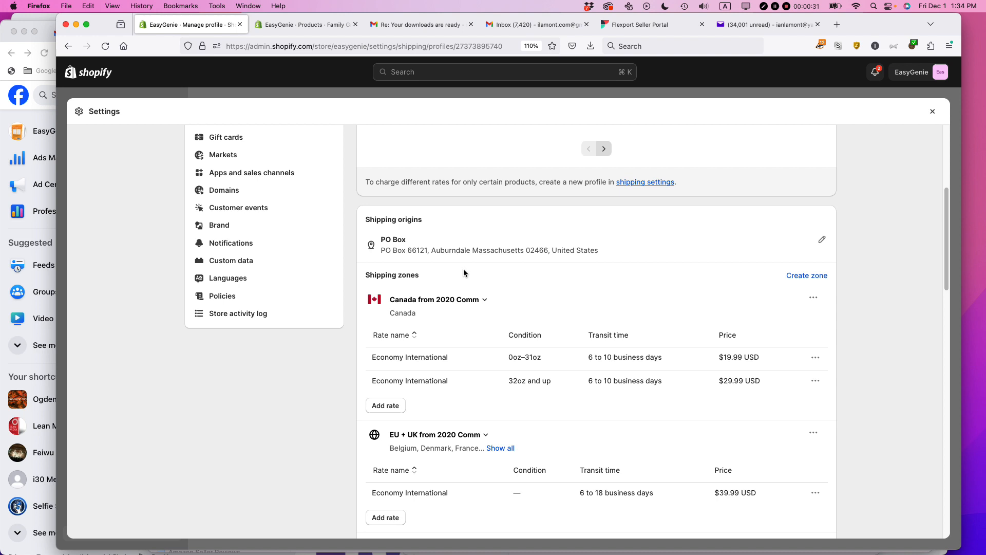
pyautogui.moveTo(564, 264)
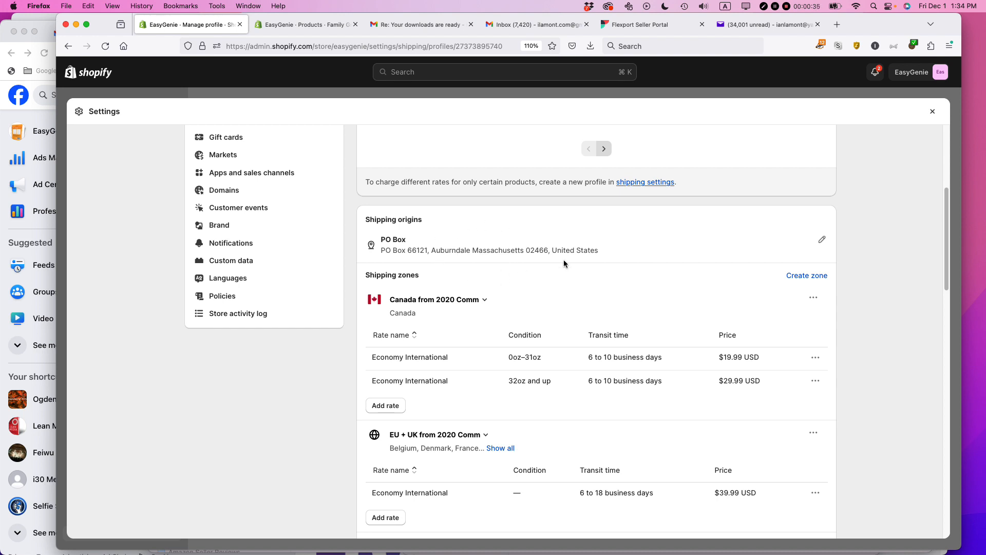
pyautogui.scroll(-3)
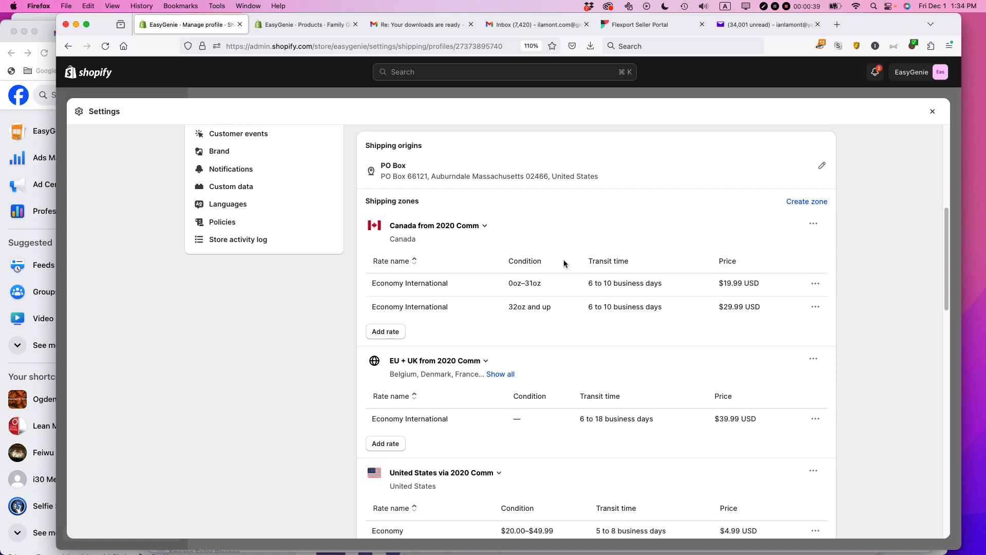
pyautogui.moveTo(419, 370)
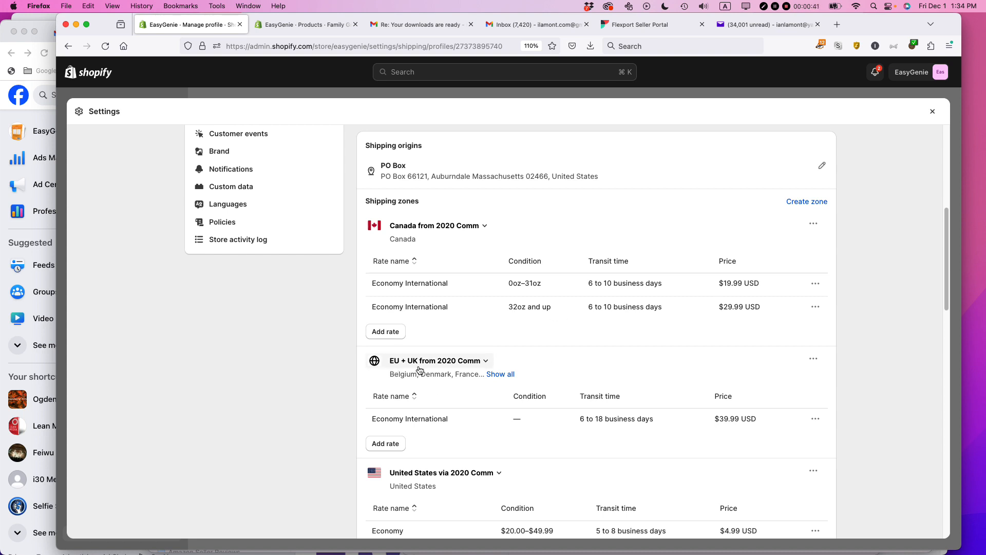
pyautogui.moveTo(483, 371)
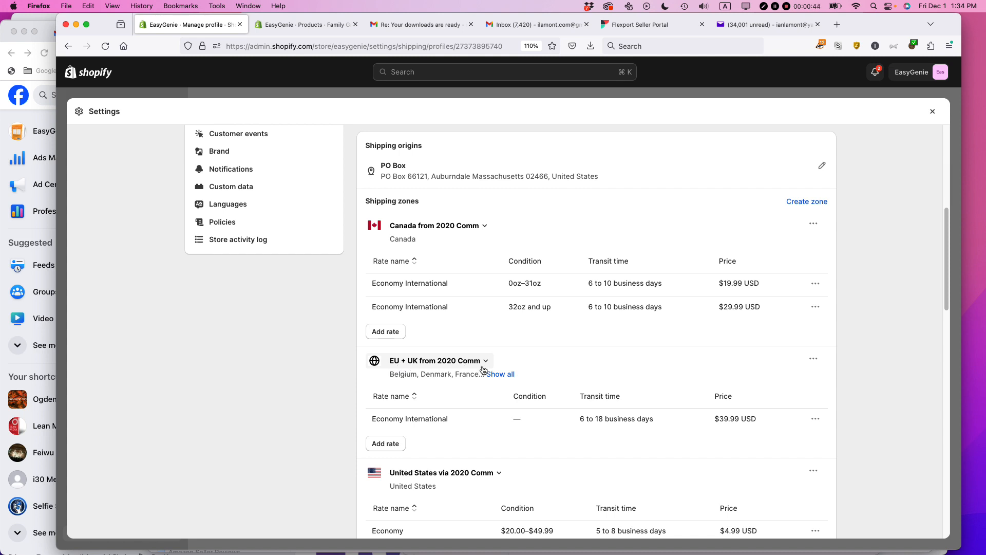
pyautogui.moveTo(795, 368)
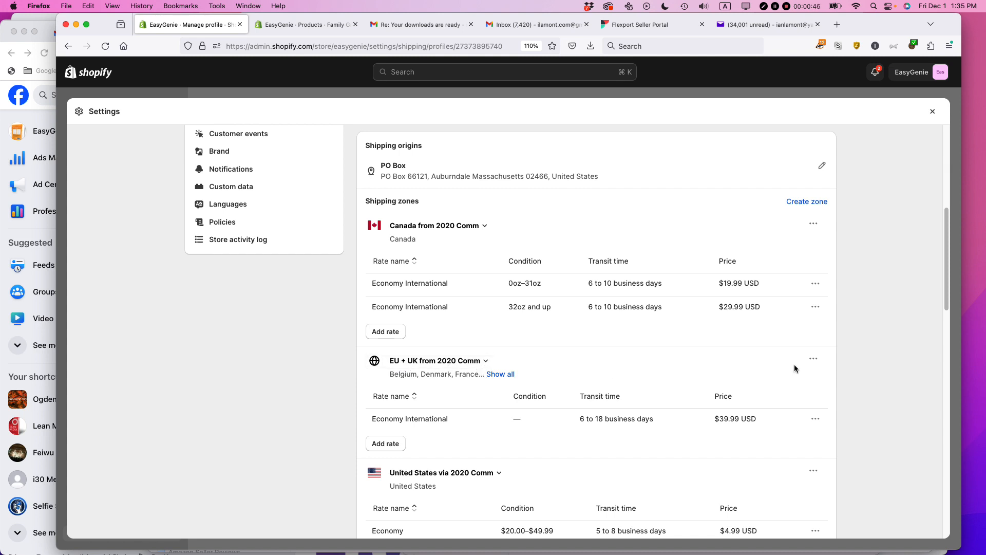
# Edit the EU + UK zone to uncheck Belgium and confirm with Done.
pyautogui.click(814, 359)
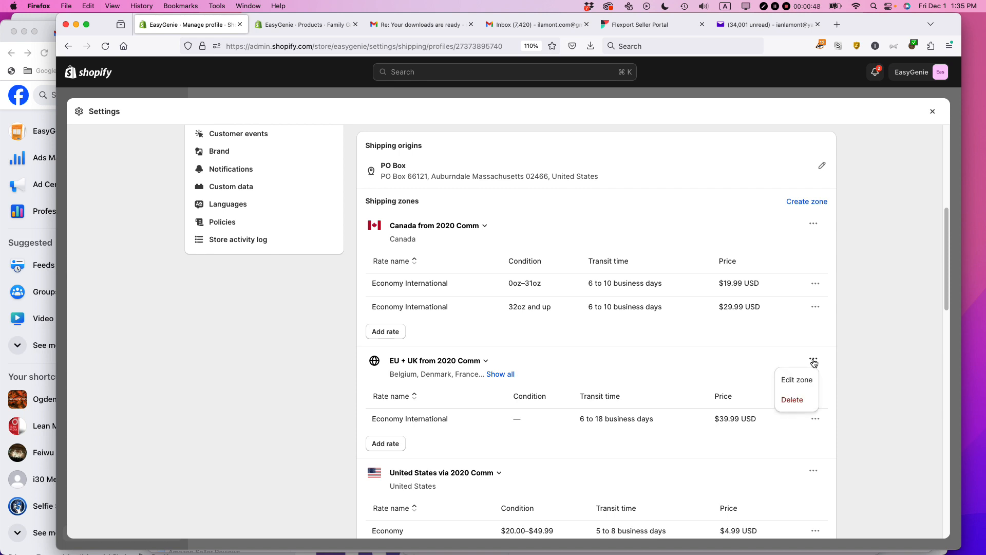
pyautogui.click(796, 379)
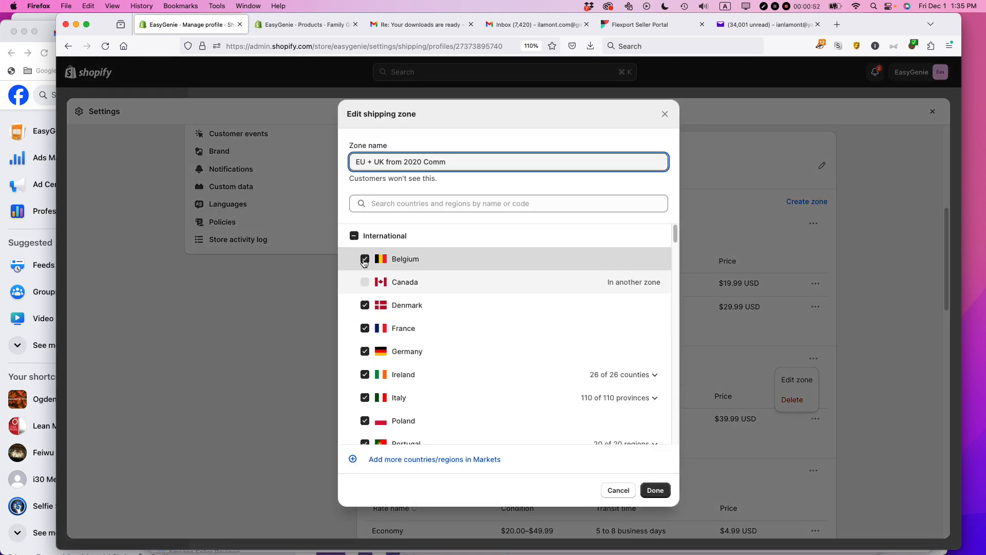
pyautogui.click(364, 259)
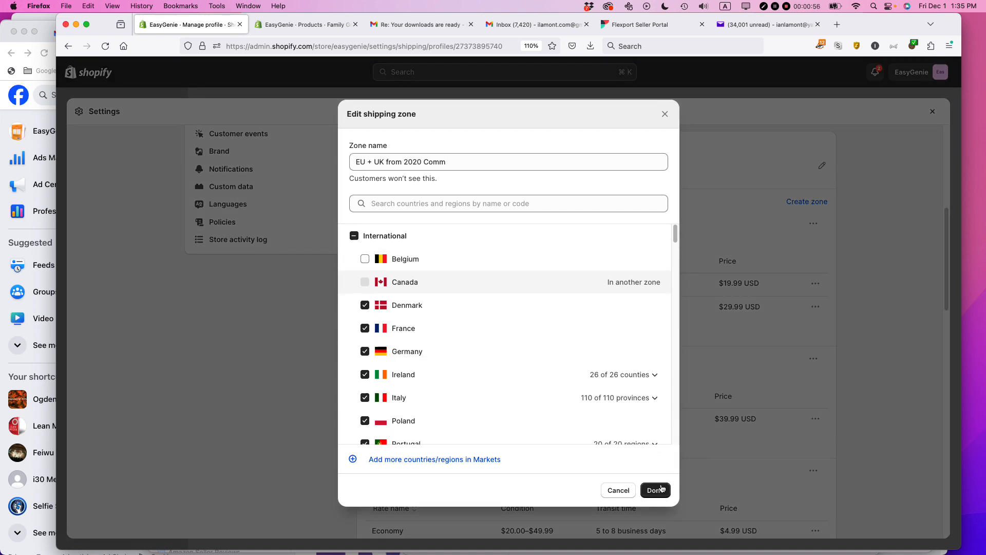
pyautogui.click(654, 489)
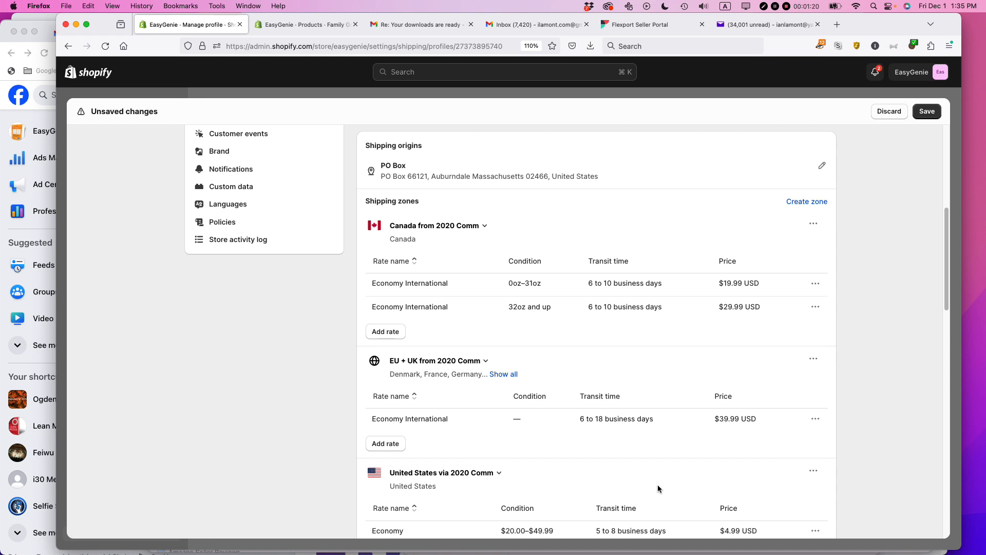
pyautogui.moveTo(750, 290)
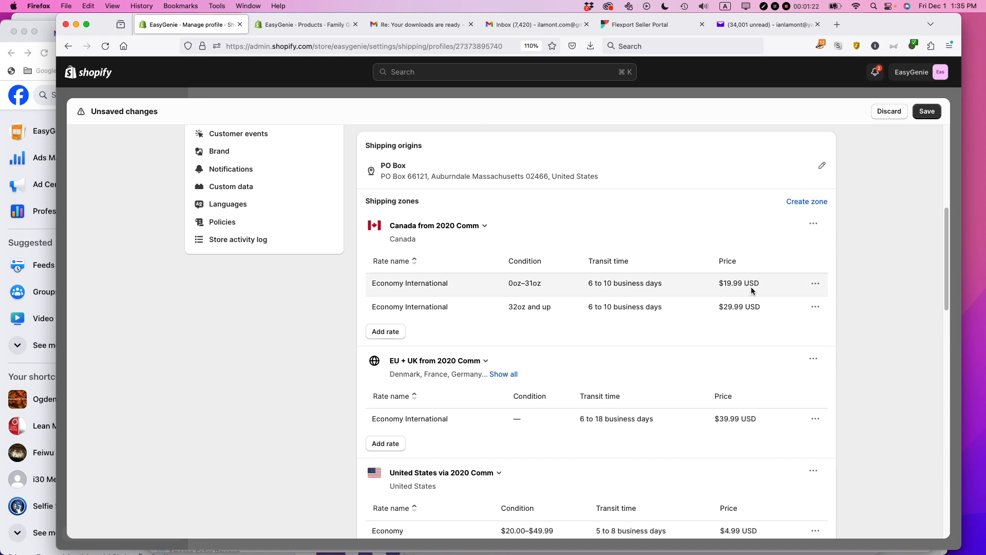